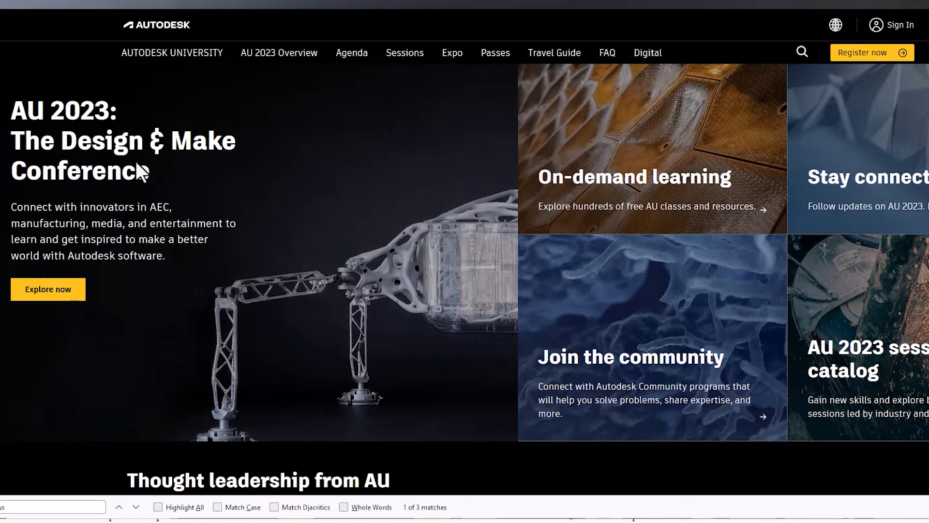
mouse_move(115, 166)
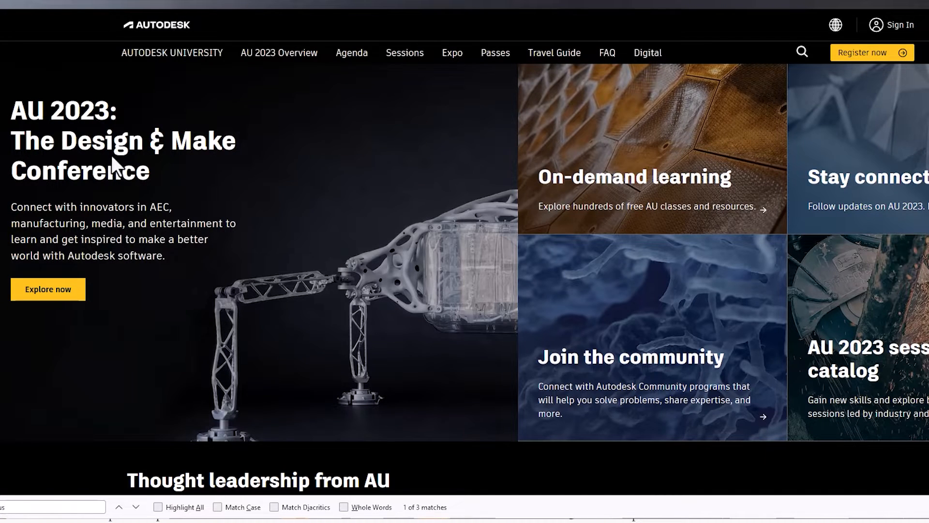
mouse_move(248, 197)
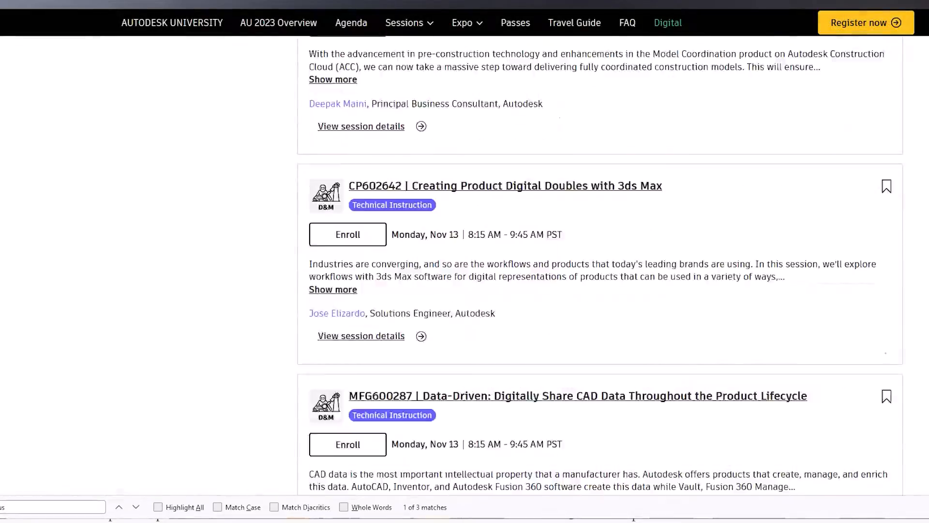
Step: Scroll the Autodesk University homepage down to the upcoming events listing
scroll("down", 3)
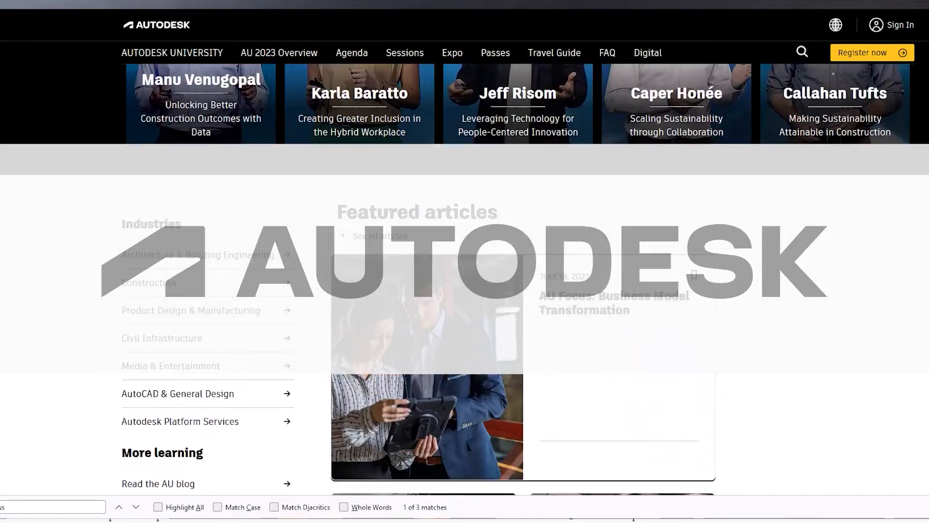
scroll("down", 3)
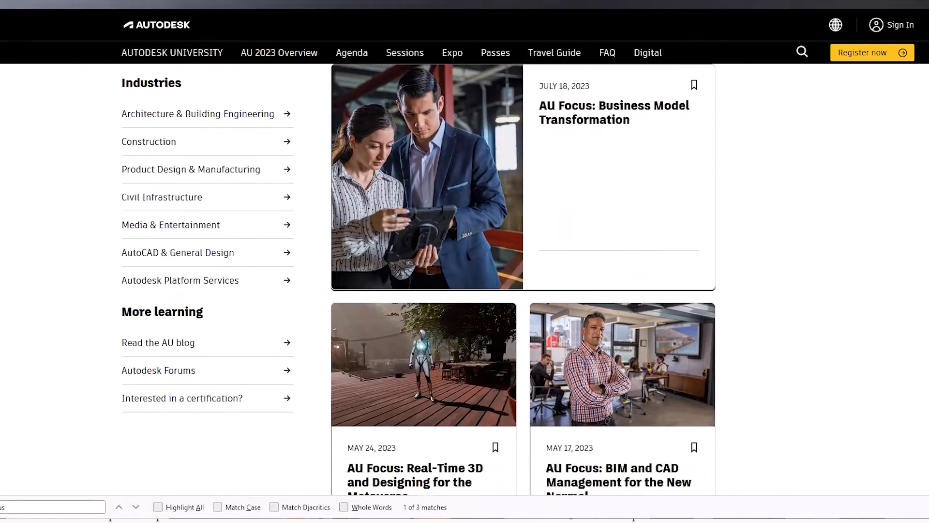
scroll("down", 3)
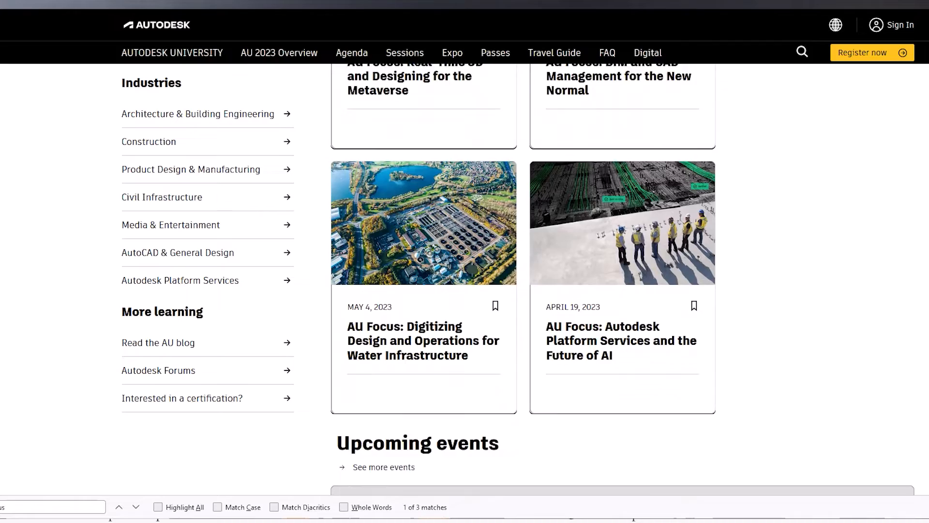
scroll("down", 3)
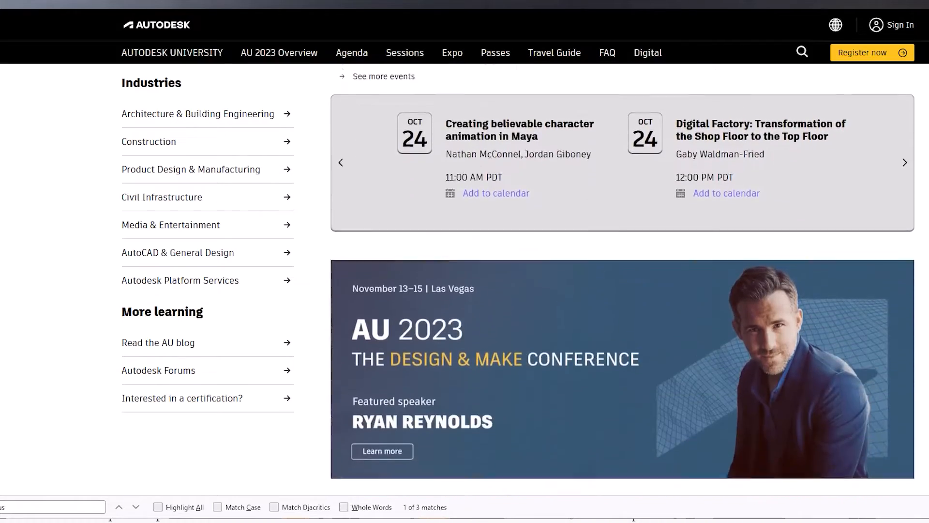
scroll("down", 3)
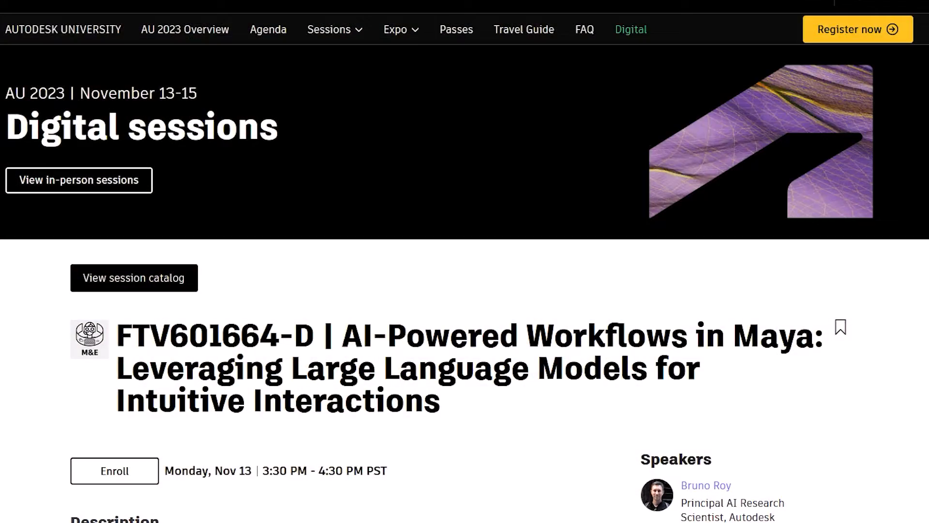
scroll("down", 3)
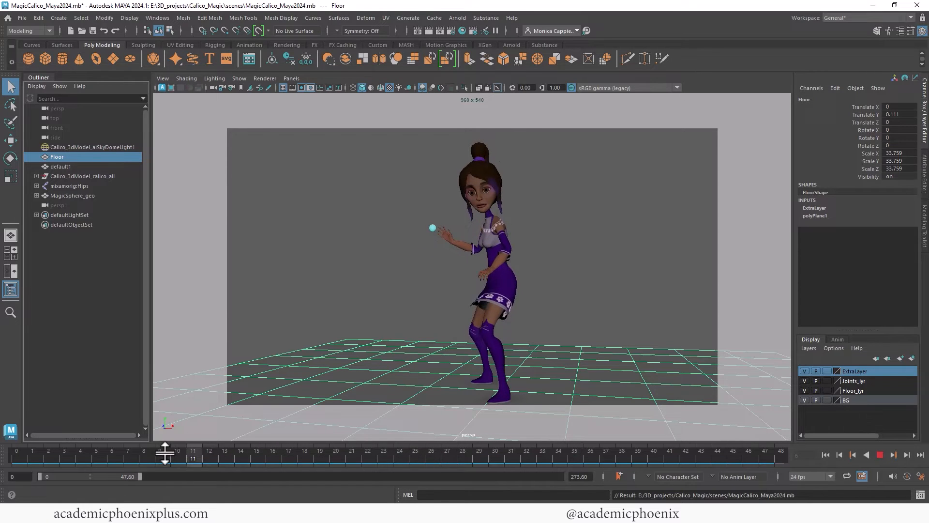
Step: Select the mixamorig:Hips joint so its keys show on the Time Slider, then mark a frame range
left_click(176, 451)
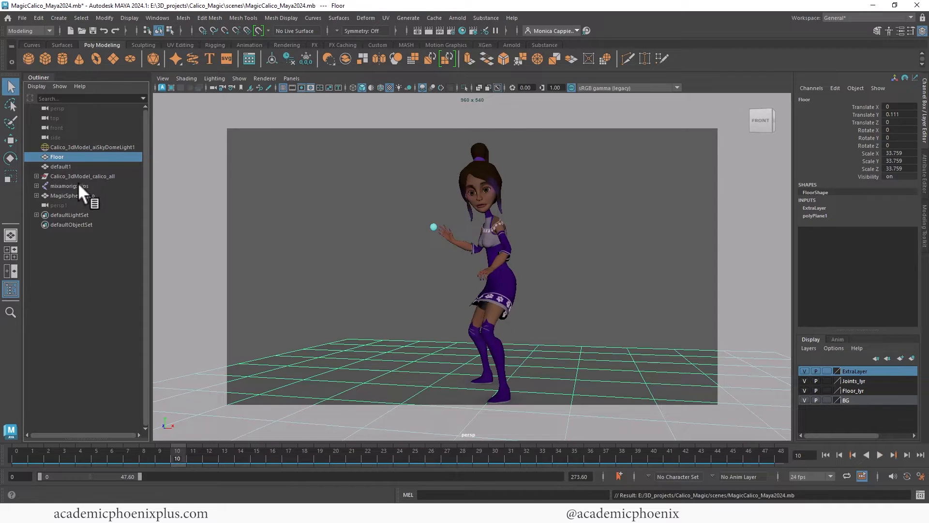
left_click(68, 186)
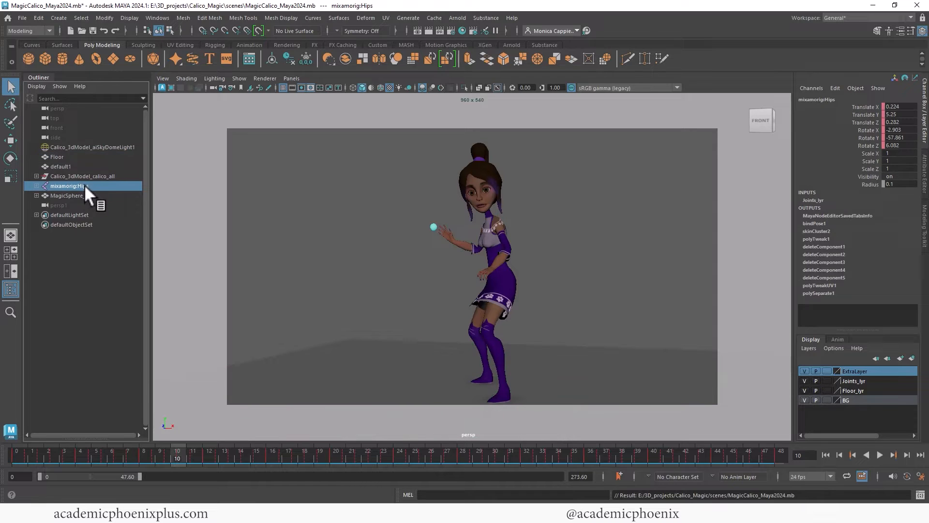
left_click(143, 455)
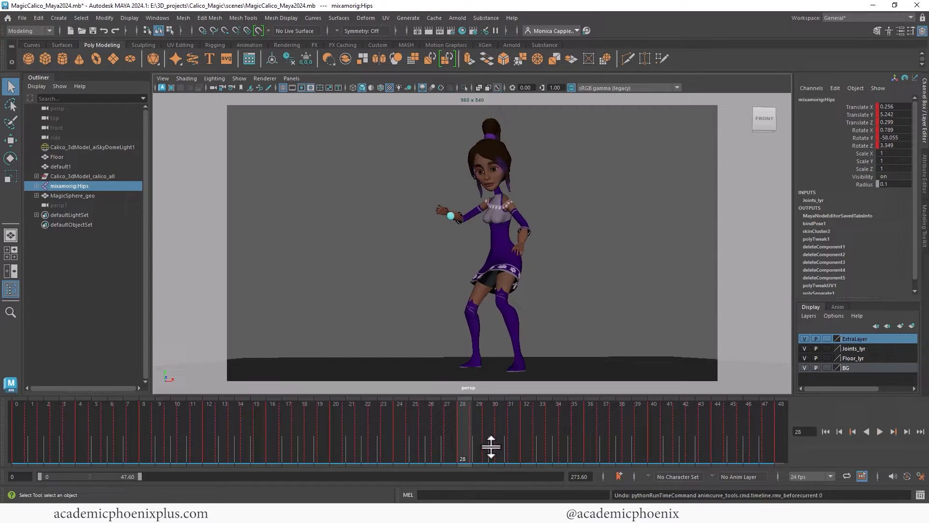
mouse_move(757, 431)
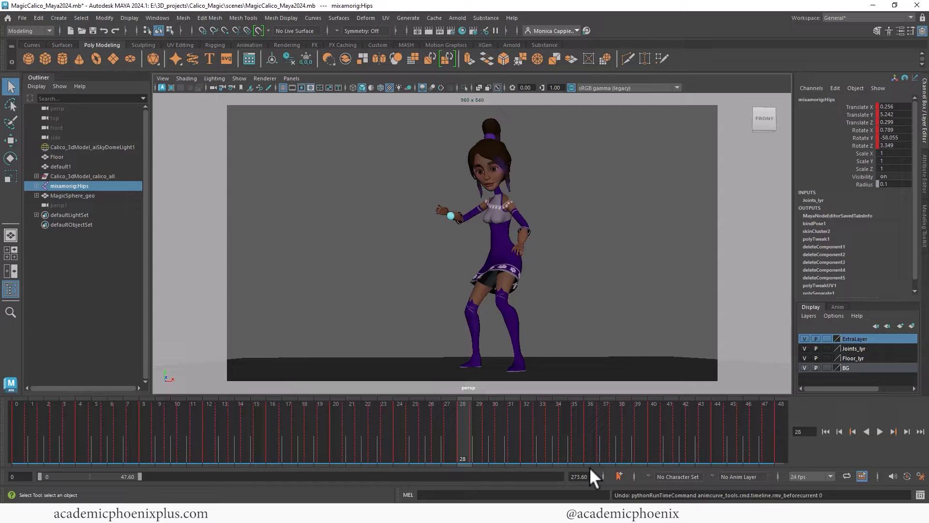
mouse_move(403, 432)
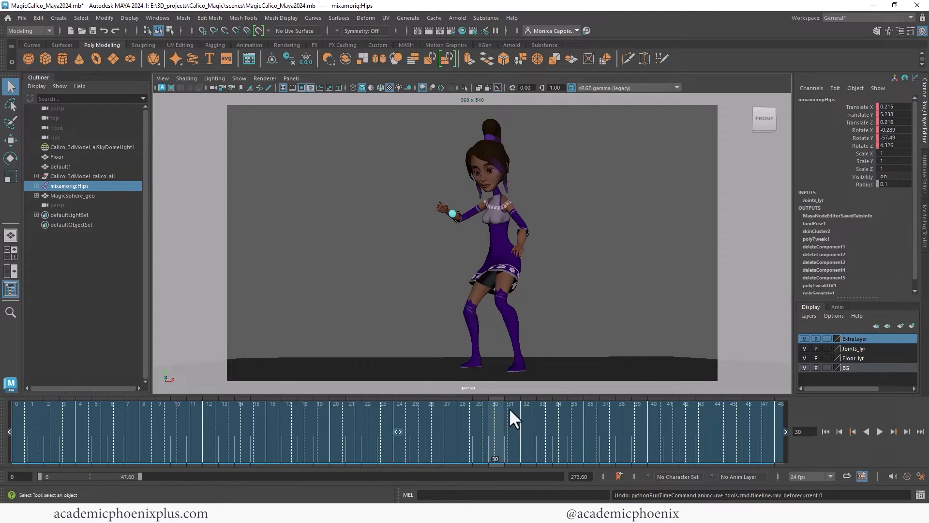
Step: Snap the selected Hips key range to whole frames, then reopen the range's key options
right_click(511, 413)
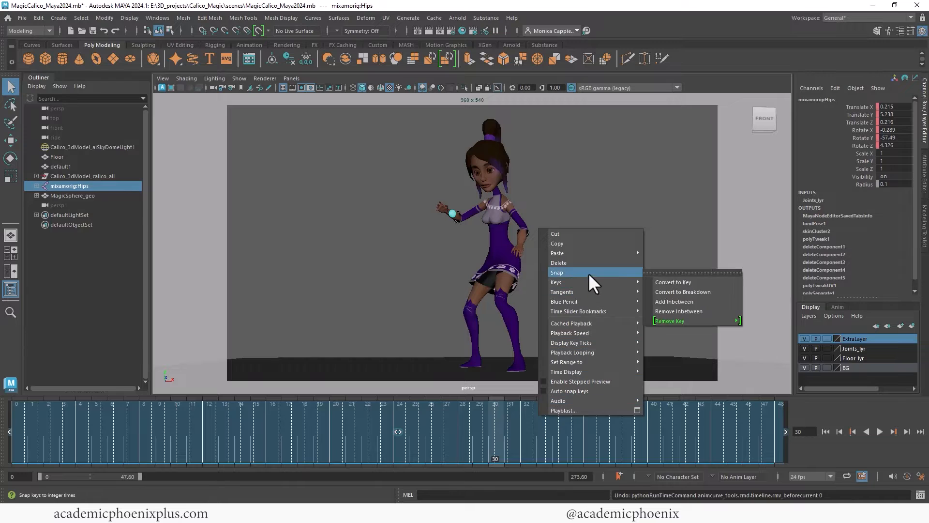
left_click(669, 321)
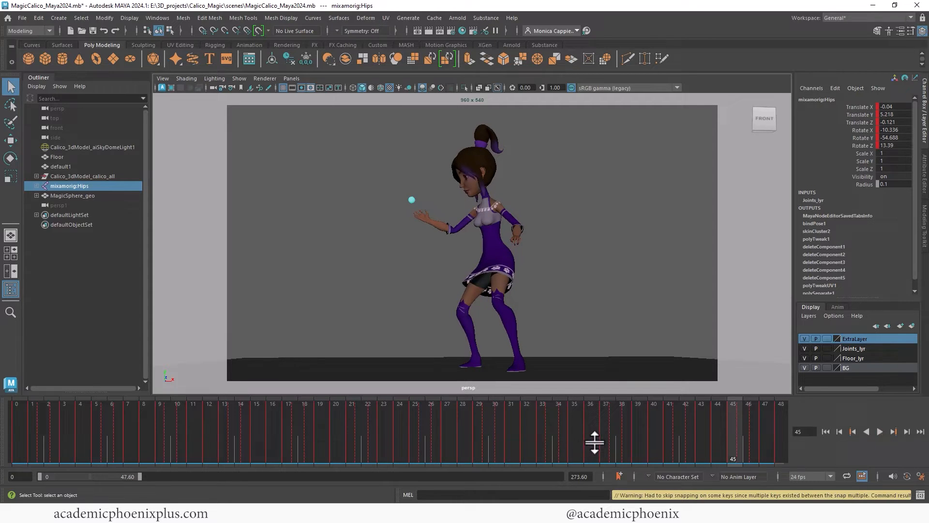
mouse_move(525, 452)
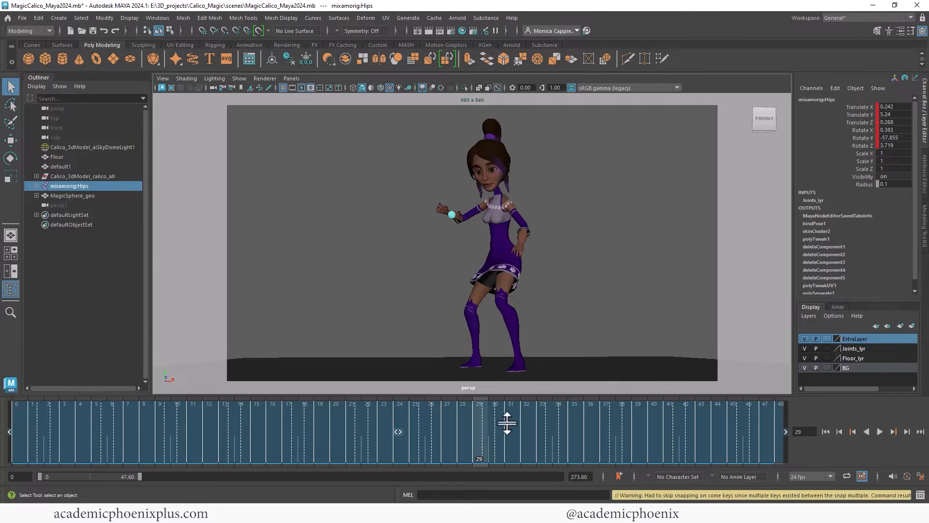
right_click(506, 422)
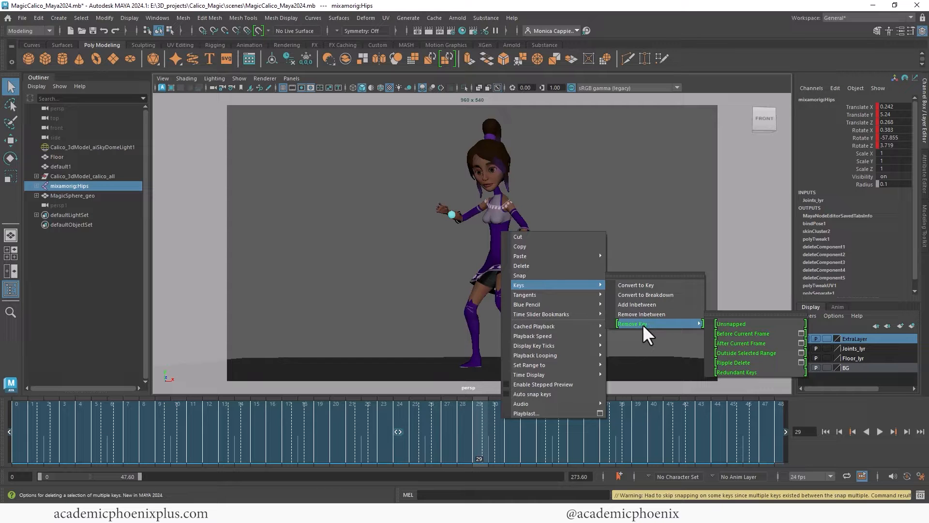
mouse_move(762, 338)
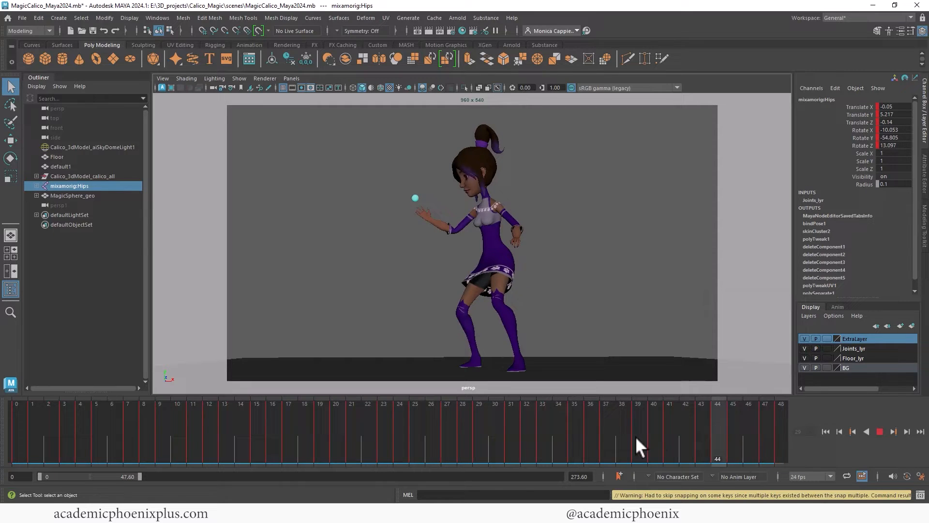
Step: Remove the Hips keys before frame 19 and after frame 39, keeping only that span
left_click(64, 431)
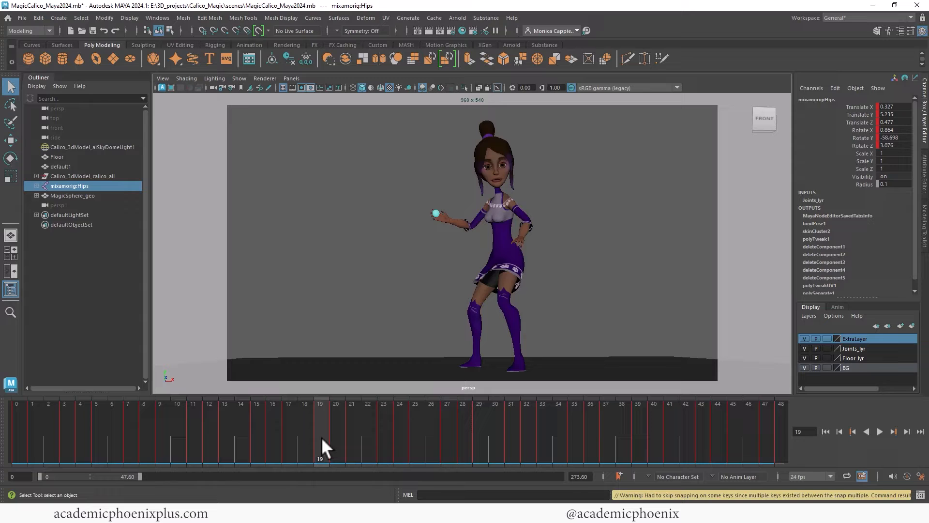
mouse_move(320, 453)
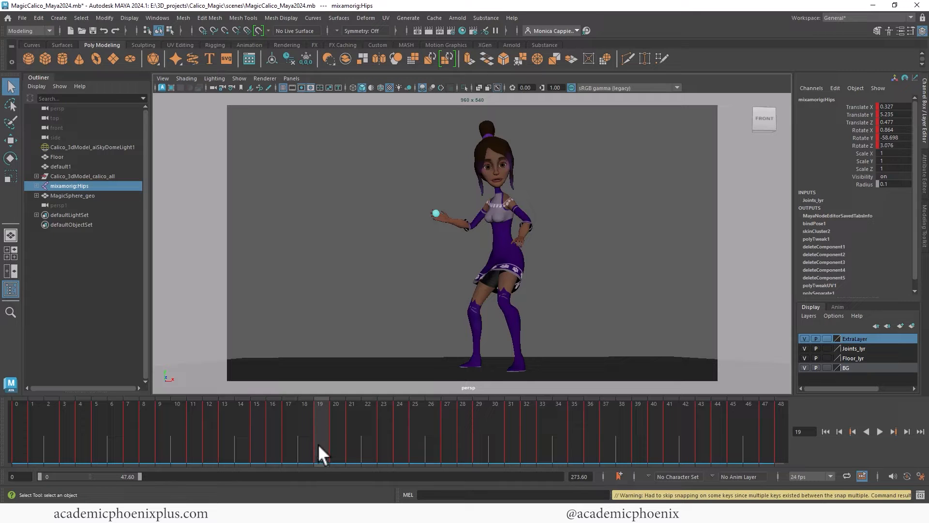
right_click(321, 451)
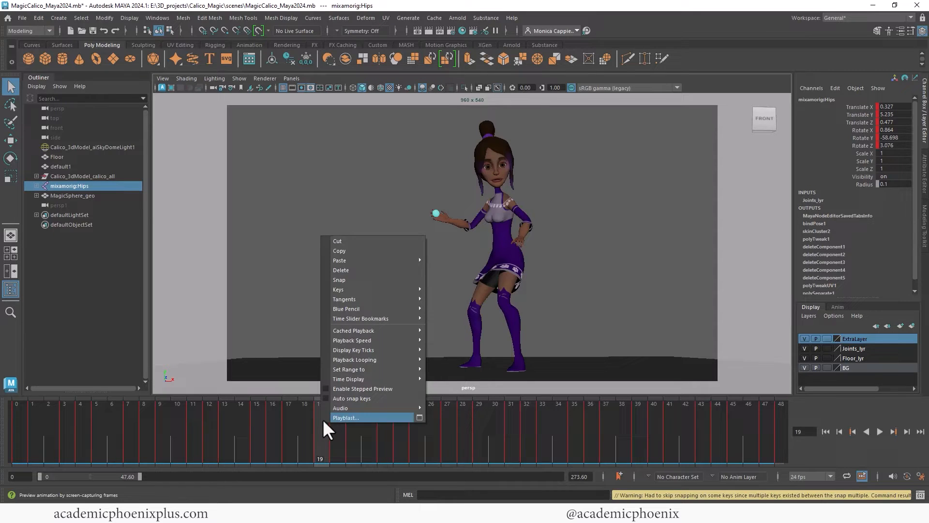
mouse_move(339, 290)
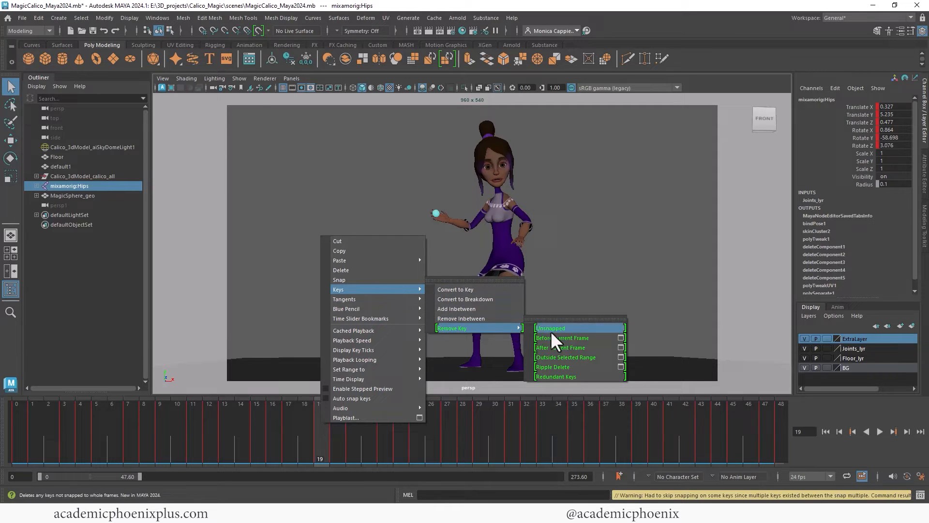
mouse_move(566, 337)
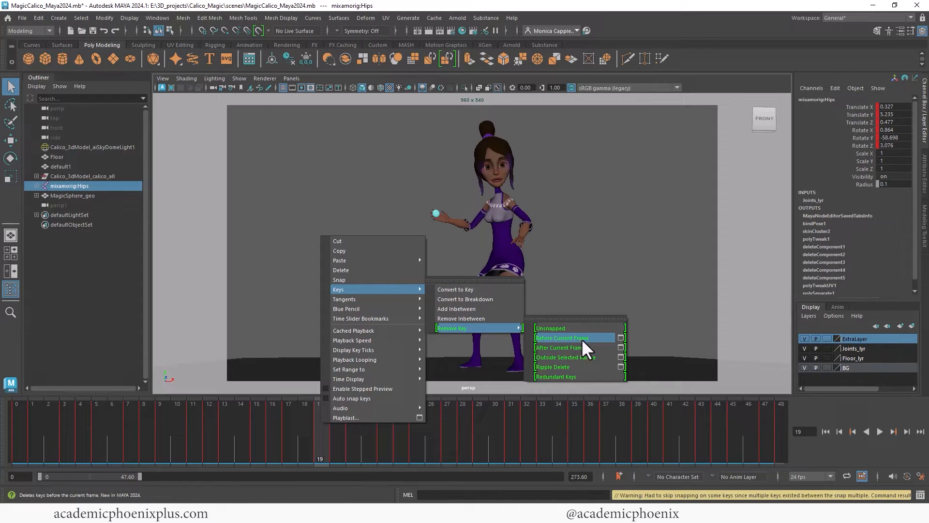
left_click(562, 338)
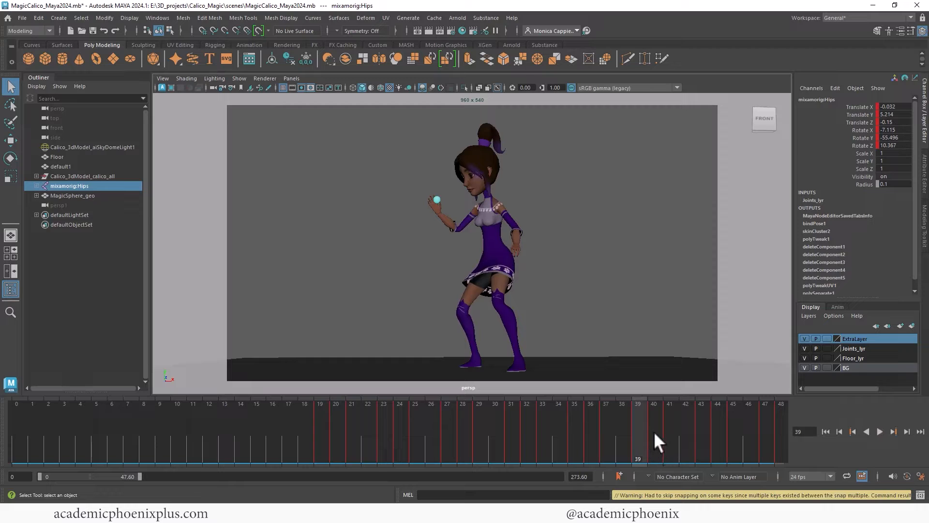
mouse_move(645, 430)
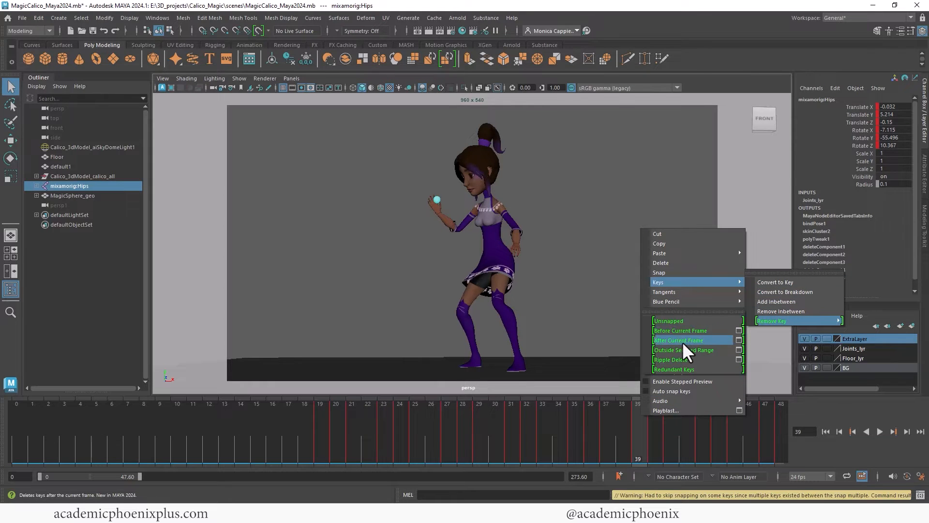
left_click(679, 339)
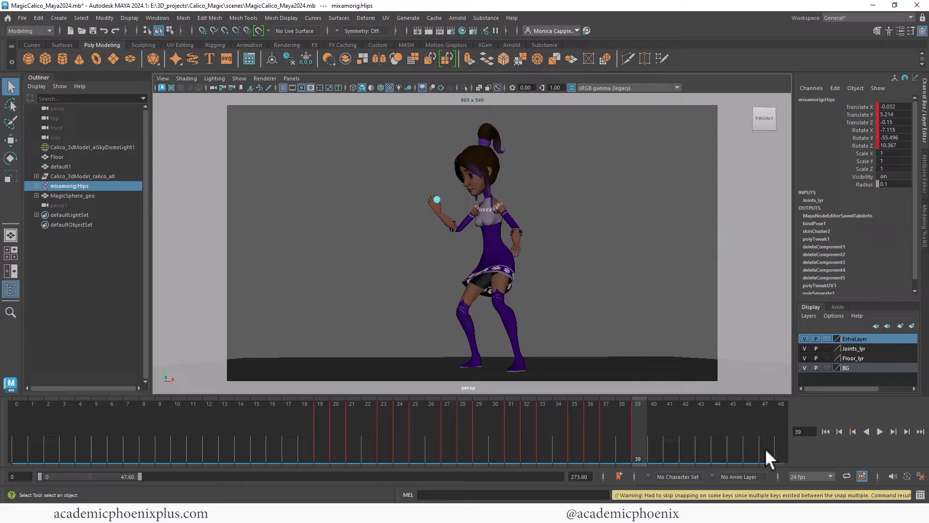
mouse_move(270, 482)
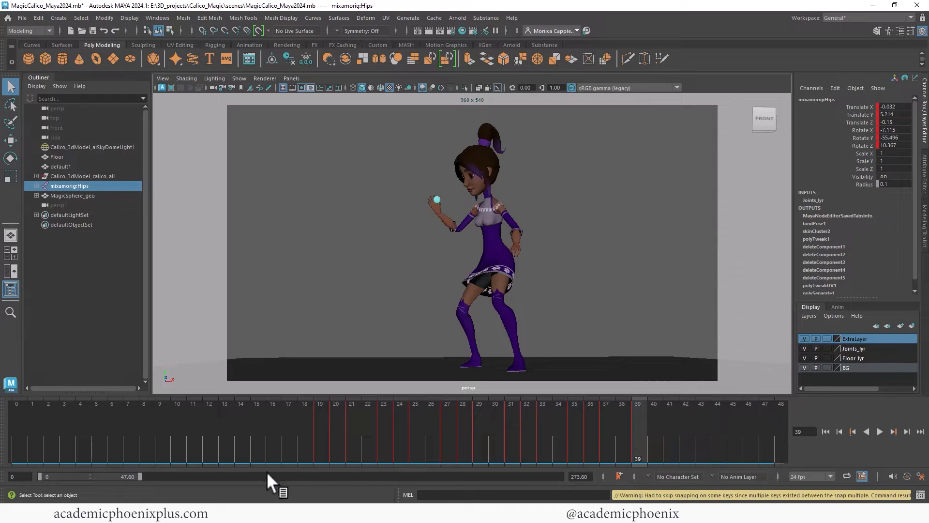
mouse_move(308, 486)
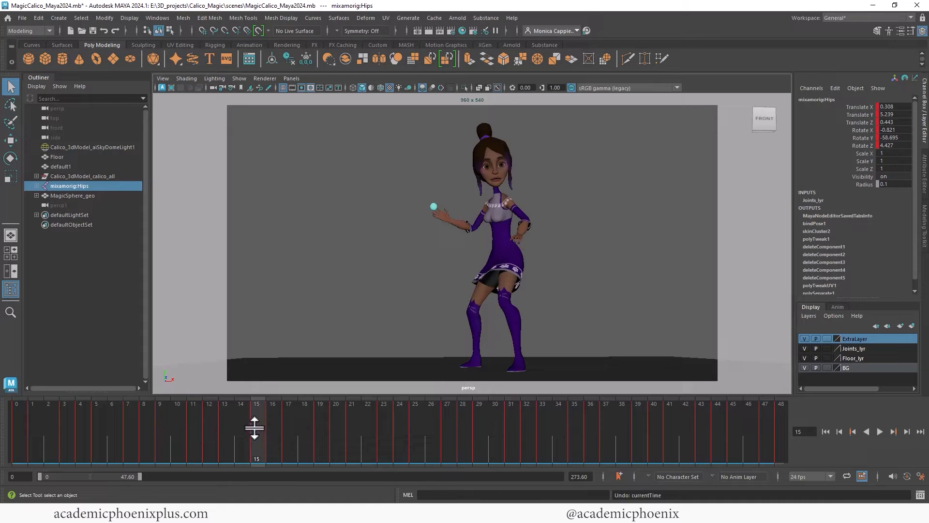
mouse_move(588, 439)
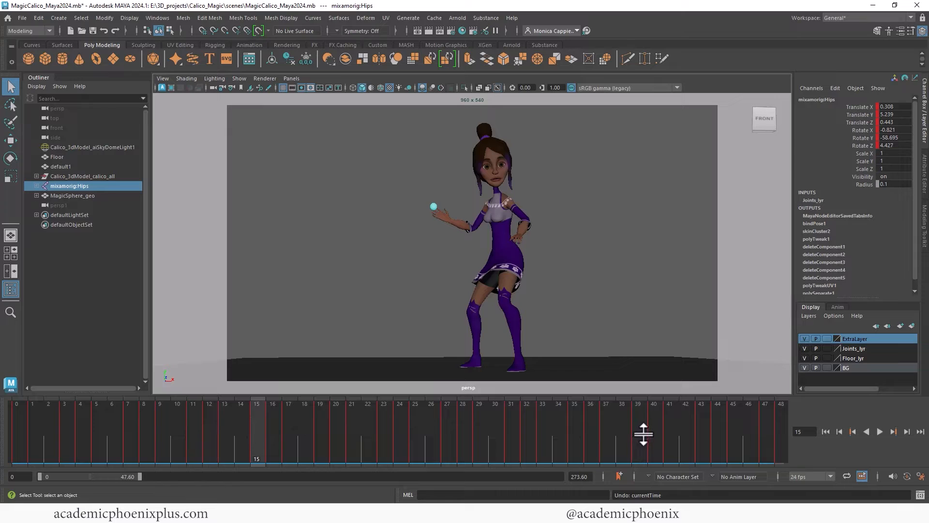
mouse_move(255, 427)
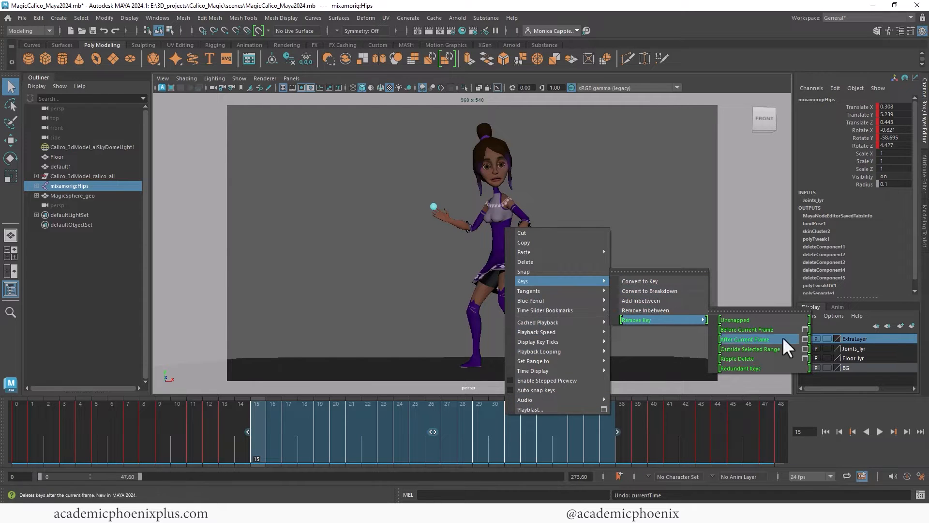
mouse_move(765, 349)
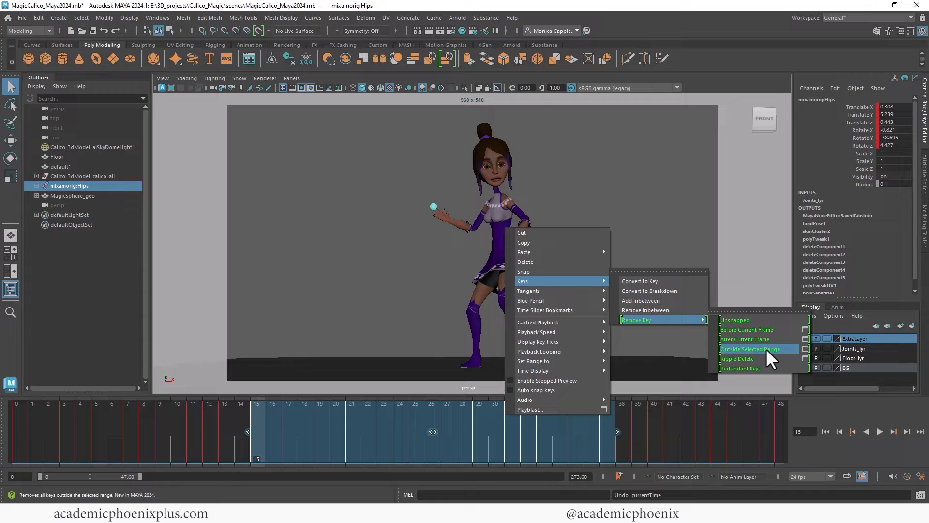
Step: Remove all Hips keys outside the selected frame 15–37 range
left_click(751, 348)
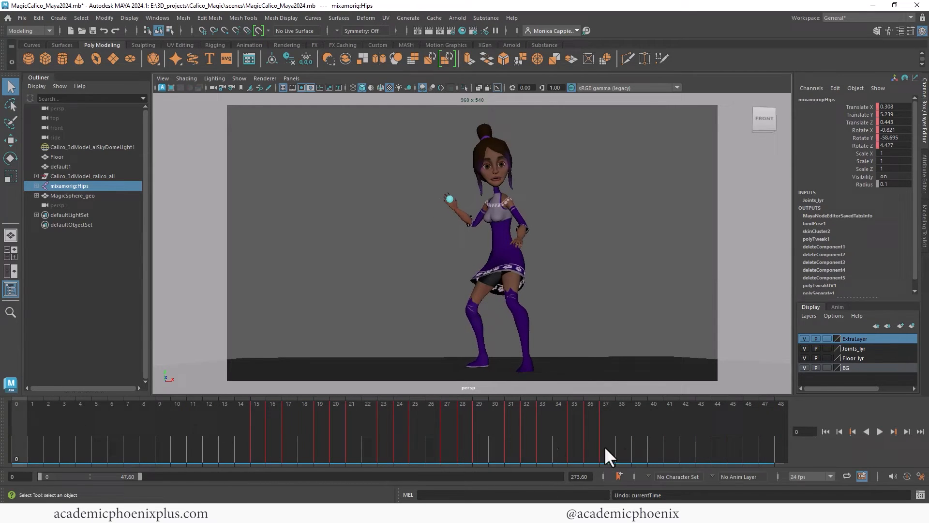
left_click(880, 431)
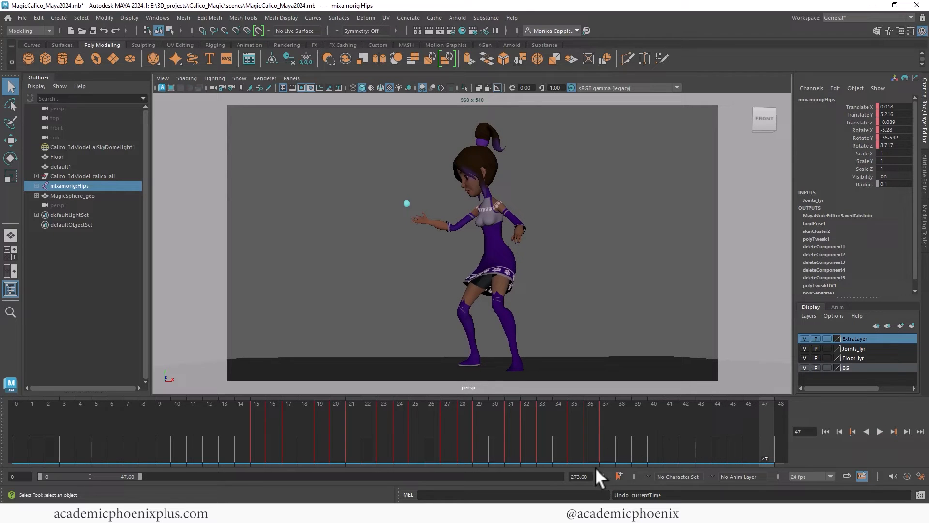
mouse_move(318, 453)
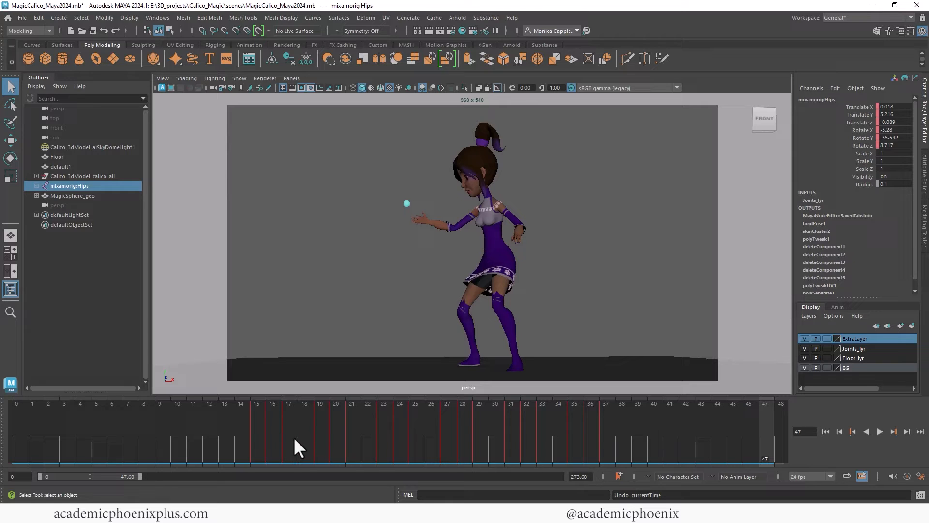
mouse_move(265, 433)
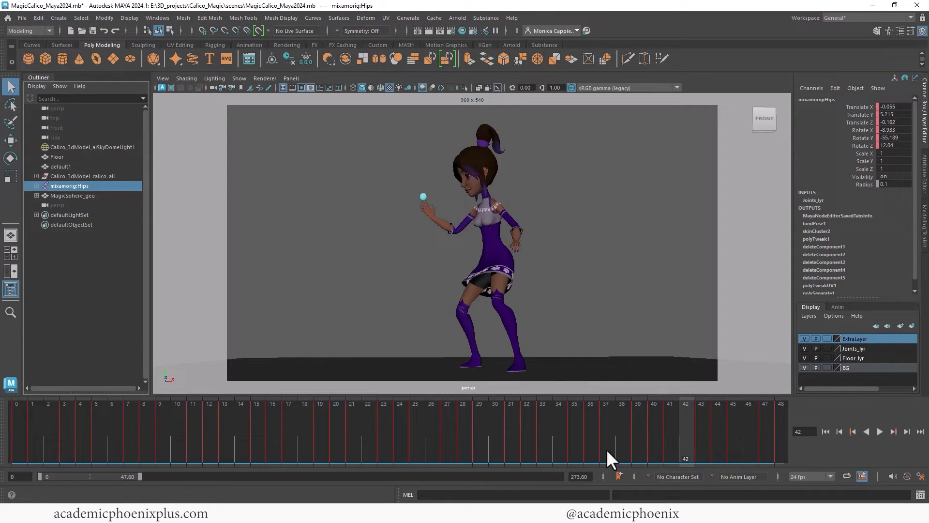
mouse_move(542, 483)
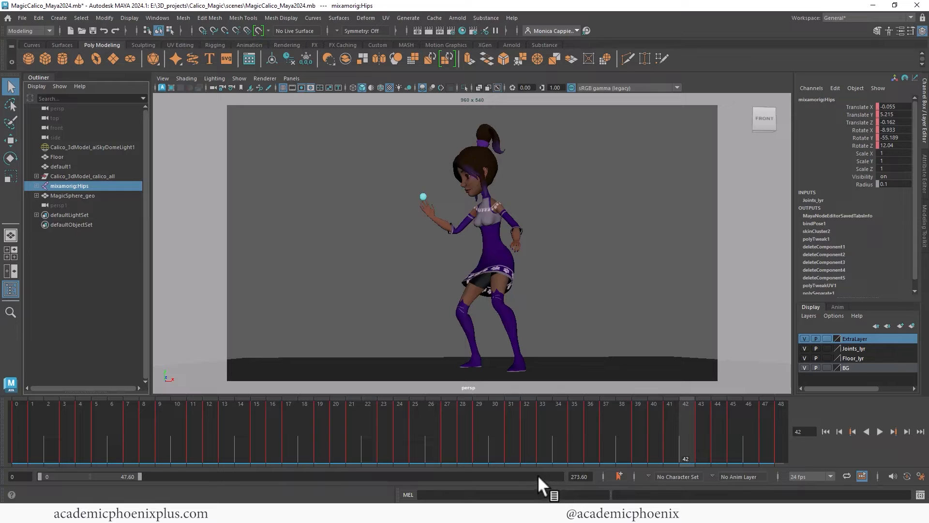
mouse_move(492, 452)
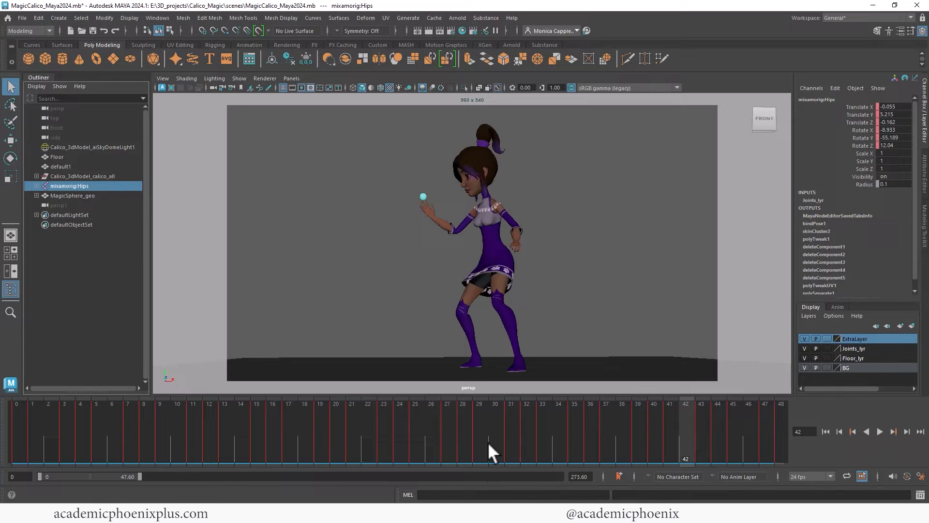
mouse_move(361, 343)
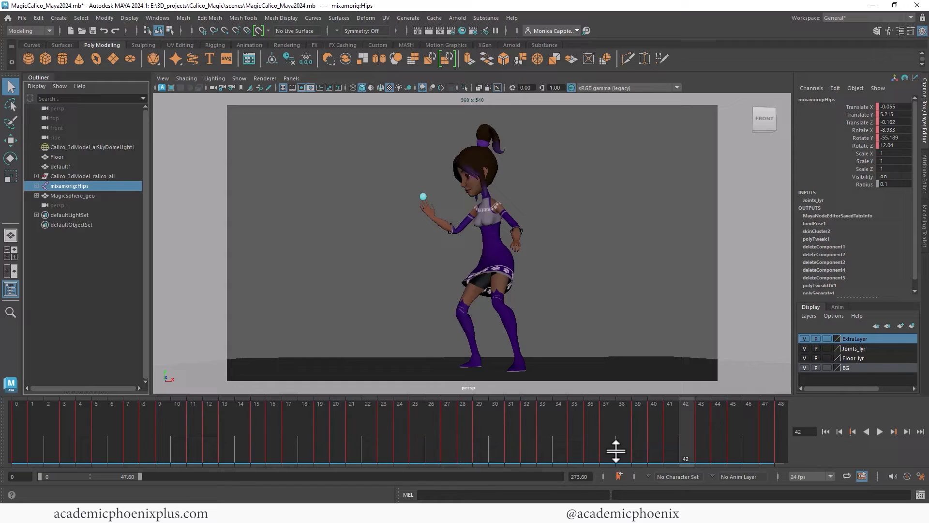
mouse_move(255, 426)
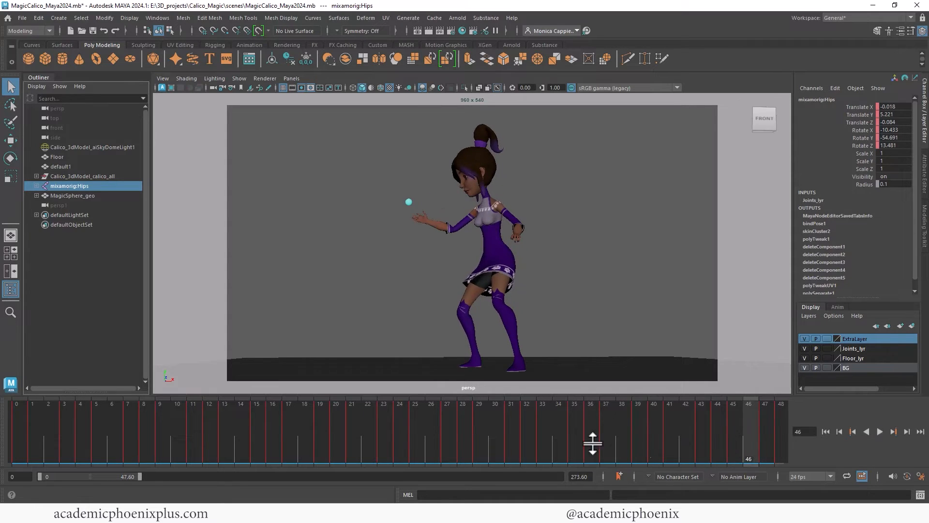
mouse_move(316, 428)
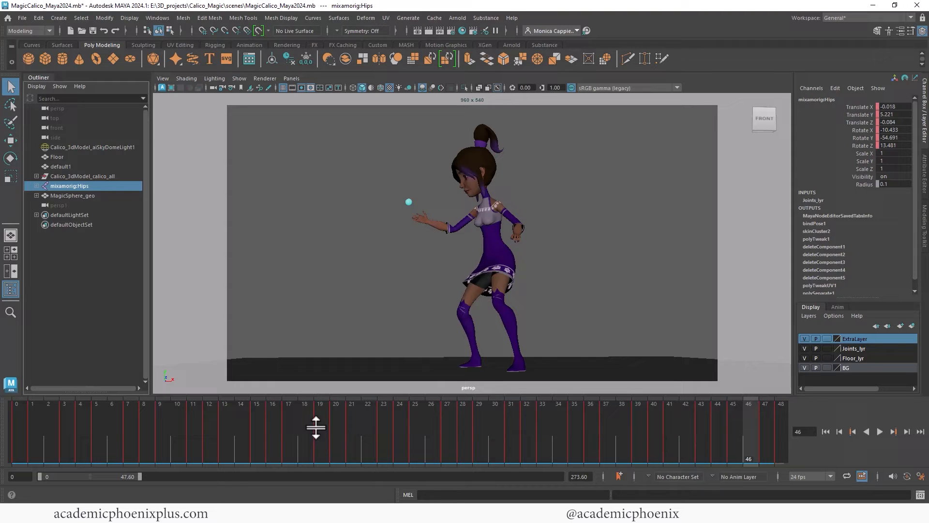
mouse_move(326, 445)
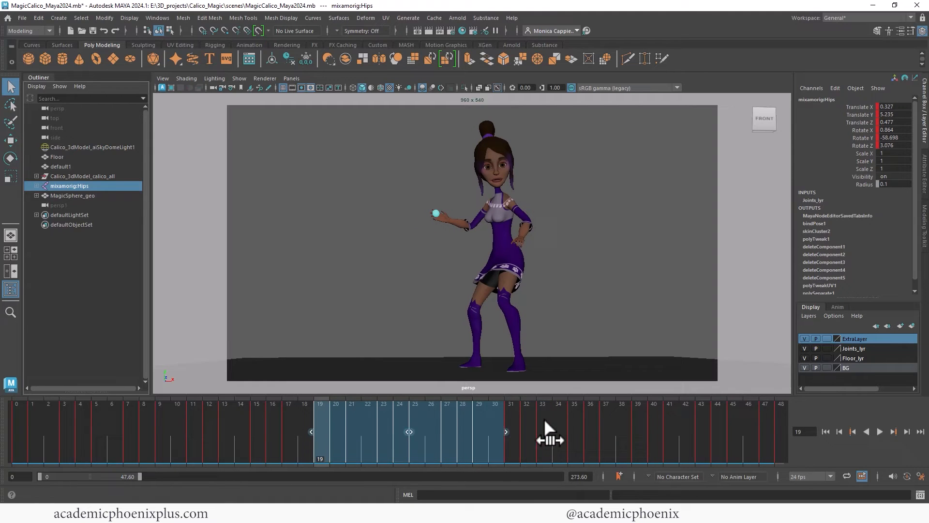
Step: Ripple-delete the Hips keys in frames 19–30 so the later animation closes the gap
right_click(548, 439)
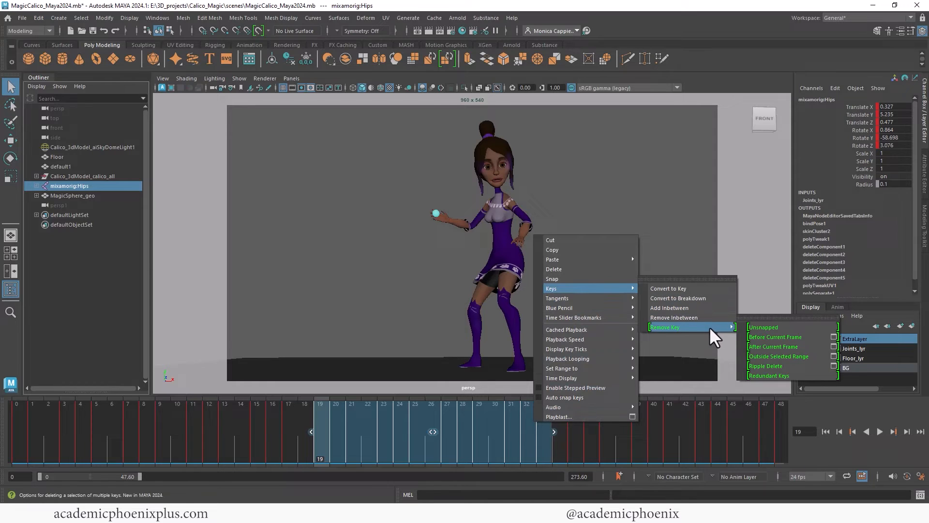
mouse_move(765, 366)
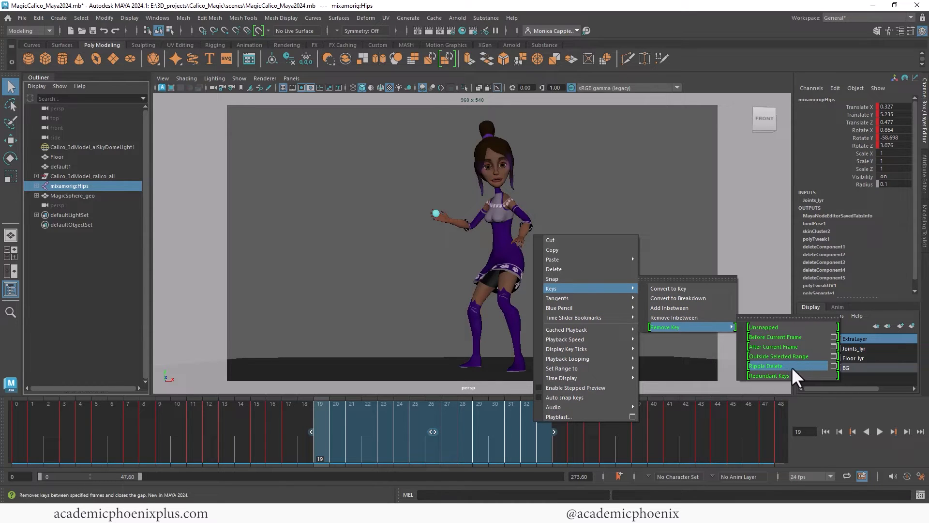
left_click(764, 366)
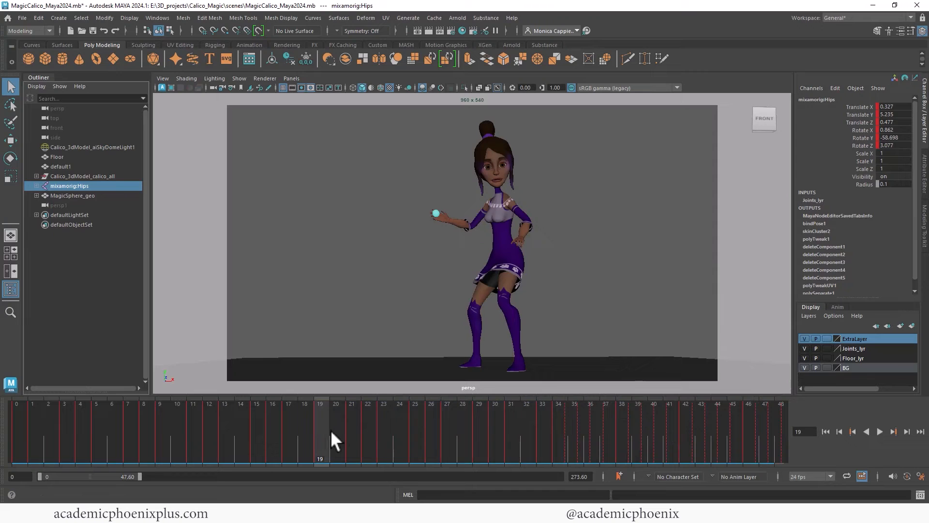
mouse_move(380, 445)
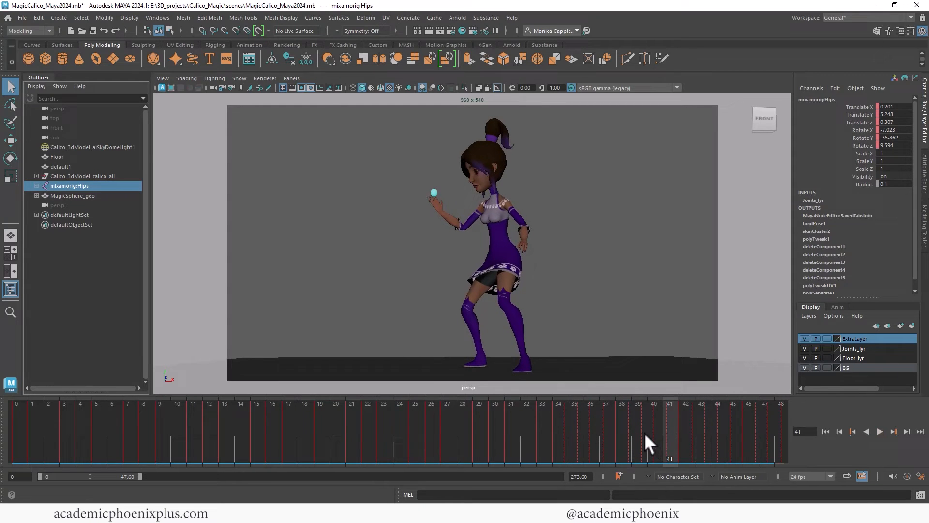
mouse_move(627, 438)
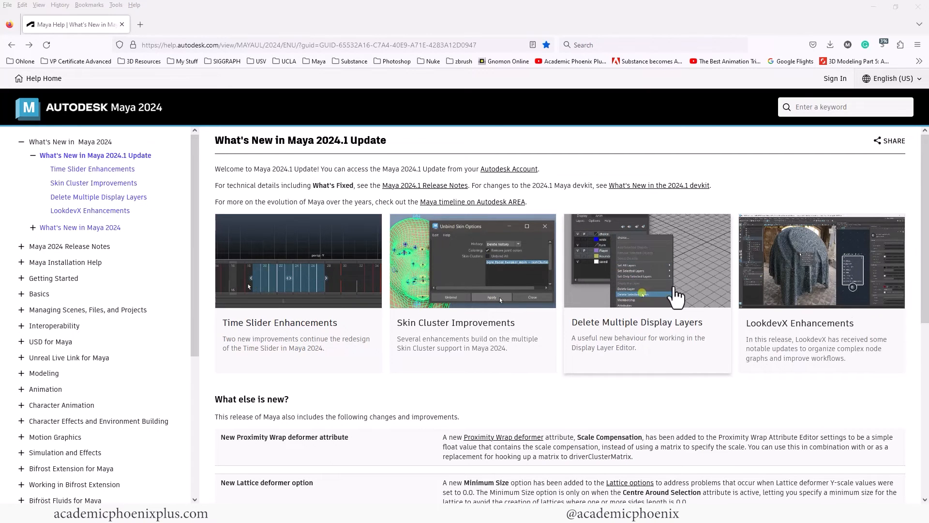
Step: Open the Delete Multiple Display Layers article from the Maya 2024.1 What's New page
left_click(637, 322)
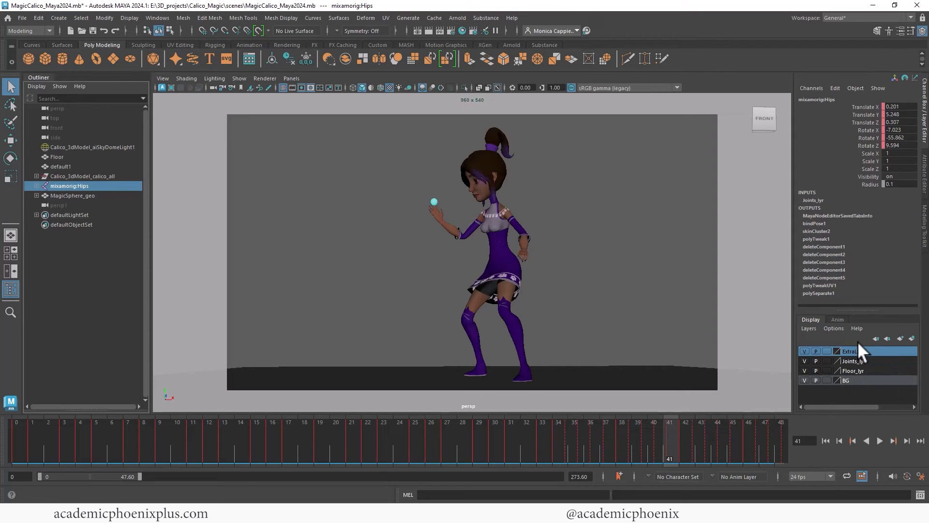
Step: Delete the selected ExtraLayer and BG display layers, leaving Joints_lyr and Floor_lyr
right_click(866, 351)
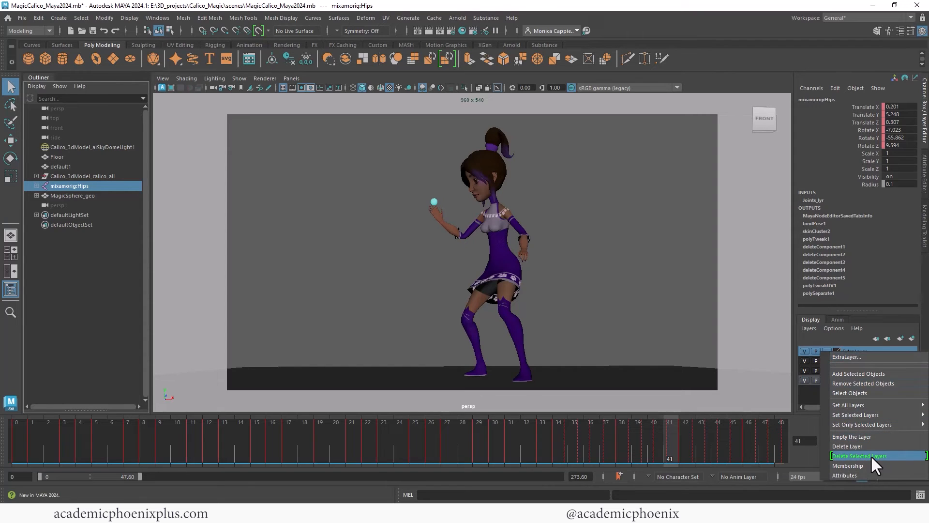
mouse_move(884, 466)
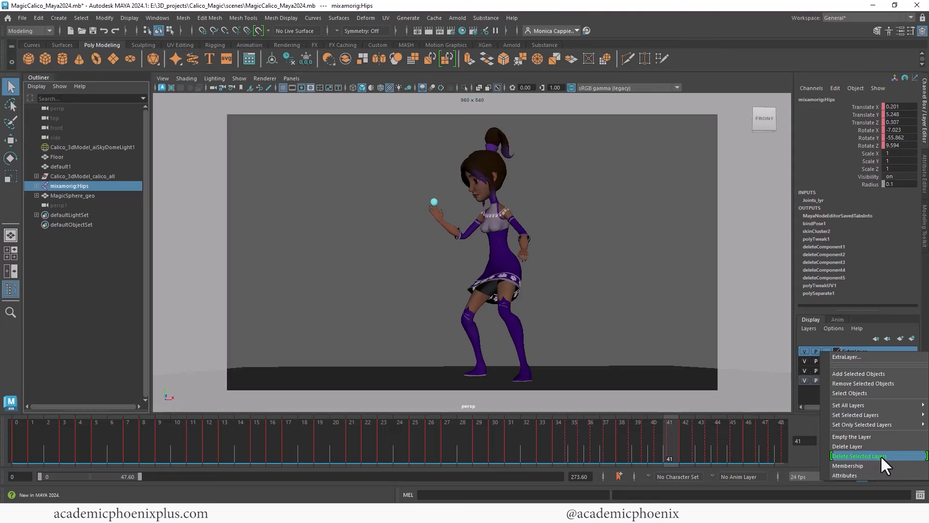
left_click(856, 455)
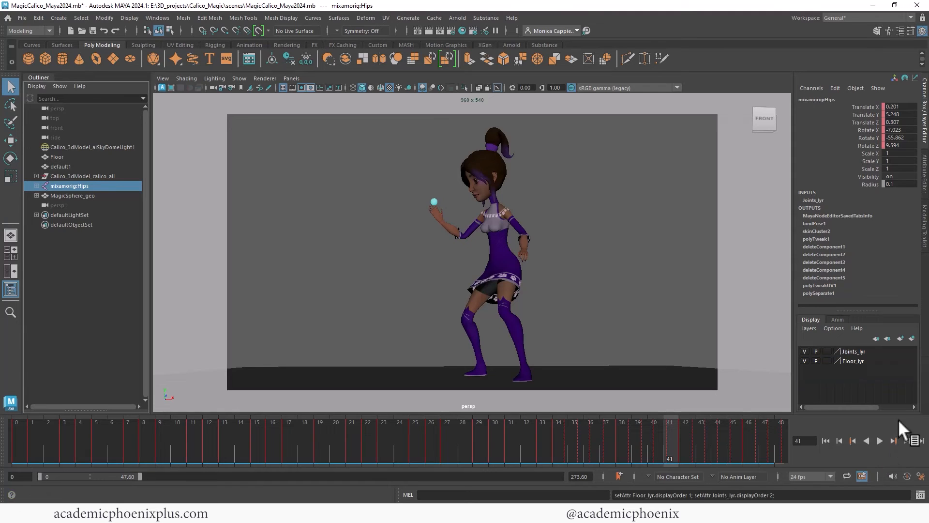
mouse_move(907, 361)
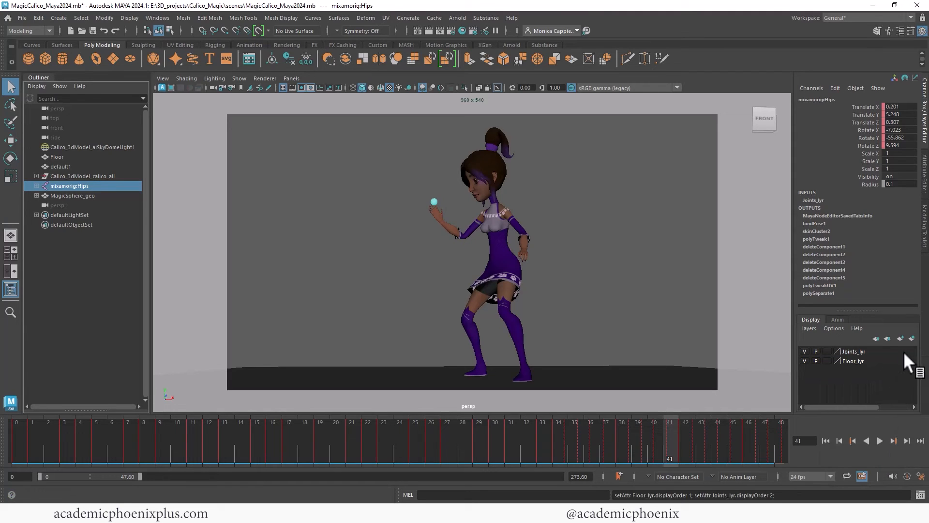
mouse_move(883, 388)
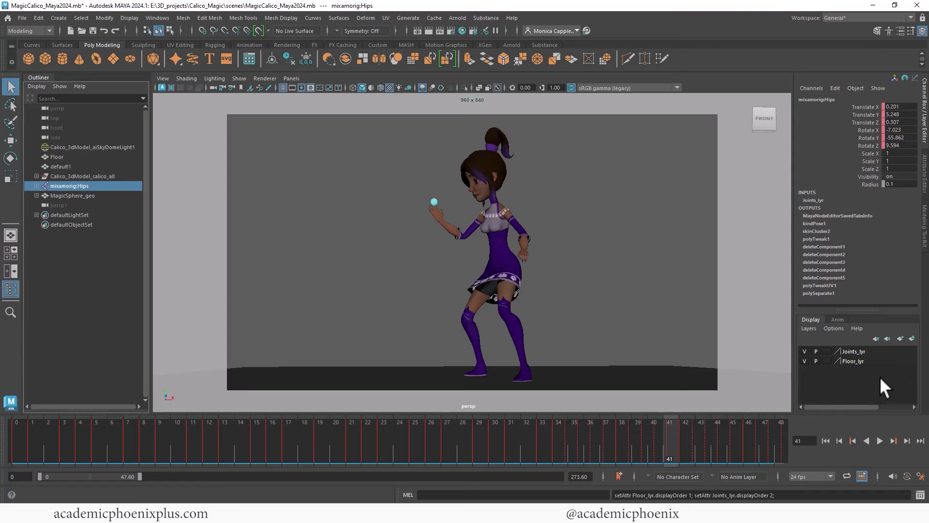